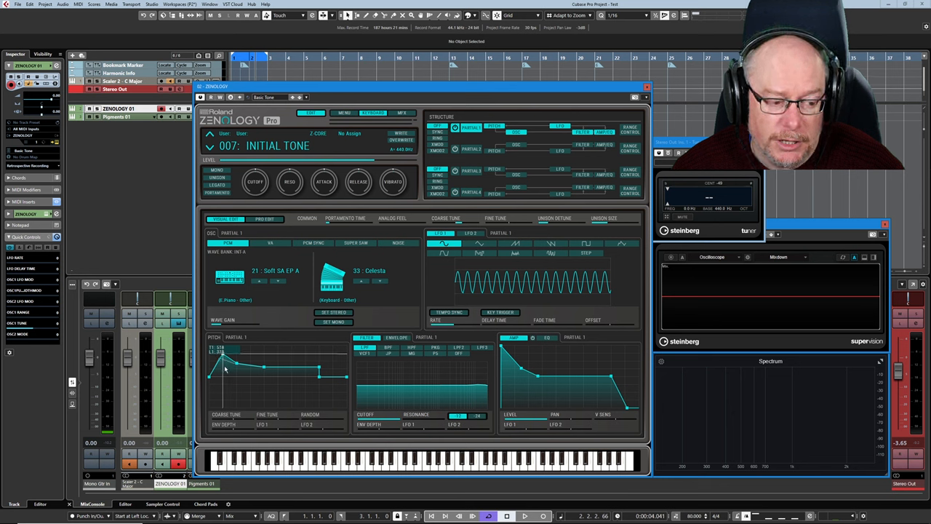
# Drag the first pitch envelope points to set the initial peak and carve the early dip
pyautogui.moveTo(221, 362); pyautogui.dragTo(222, 363)
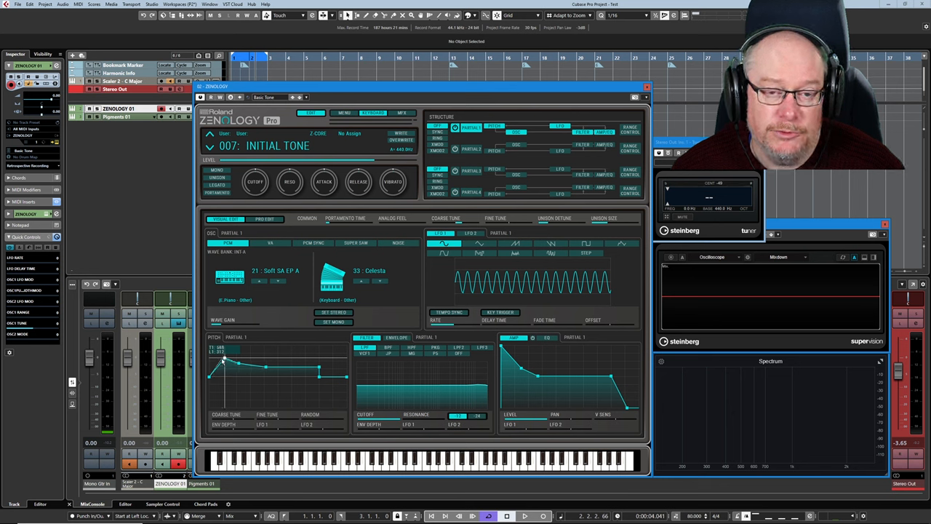
pyautogui.moveTo(220, 370); pyautogui.dragTo(221, 353)
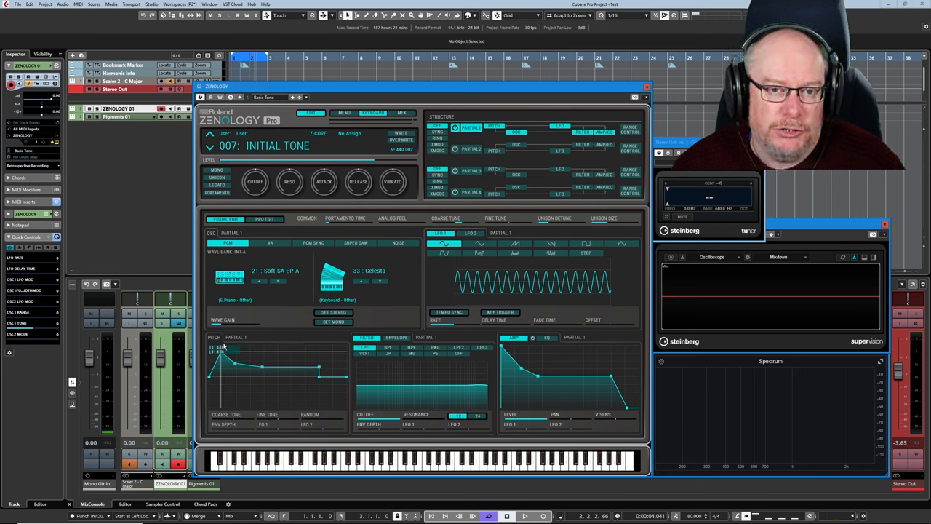
pyautogui.moveTo(219, 357); pyautogui.dragTo(234, 367)
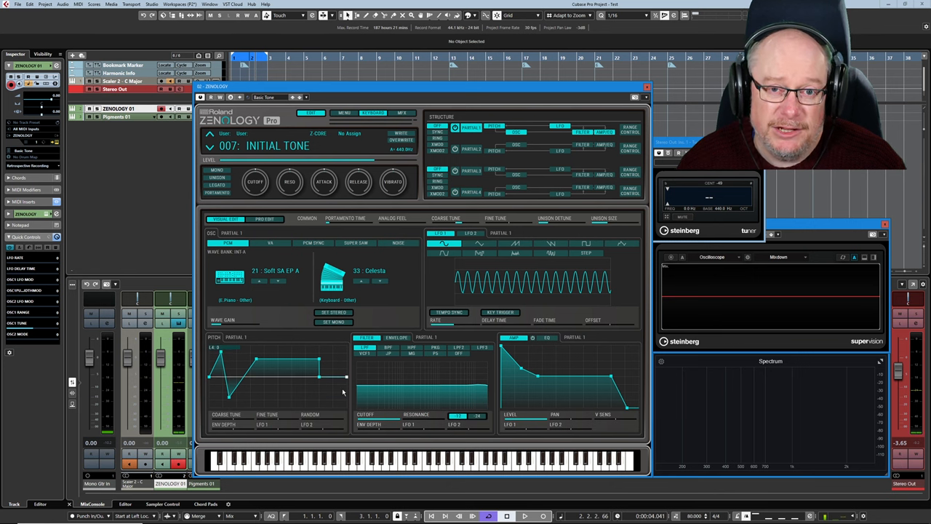
pyautogui.moveTo(324, 386)
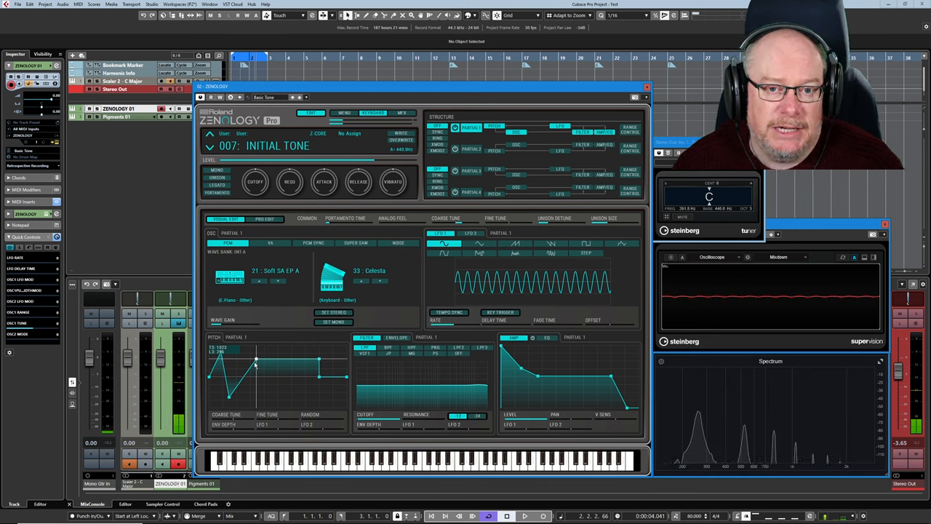
# Refine the T3/L3, L5 and T2/L2 envelope points, deepening the dip while auditioning notes
pyautogui.moveTo(255, 363); pyautogui.dragTo(218, 374)
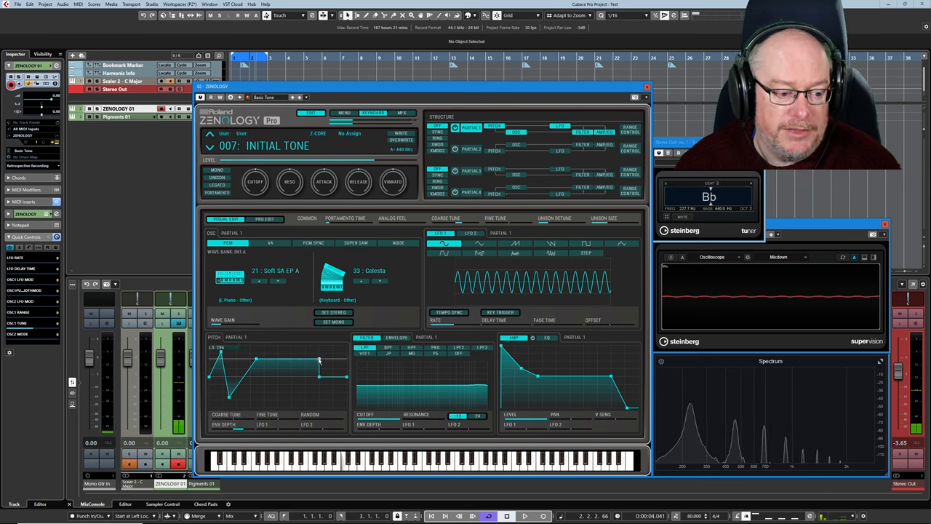
pyautogui.moveTo(318, 362); pyautogui.dragTo(256, 362)
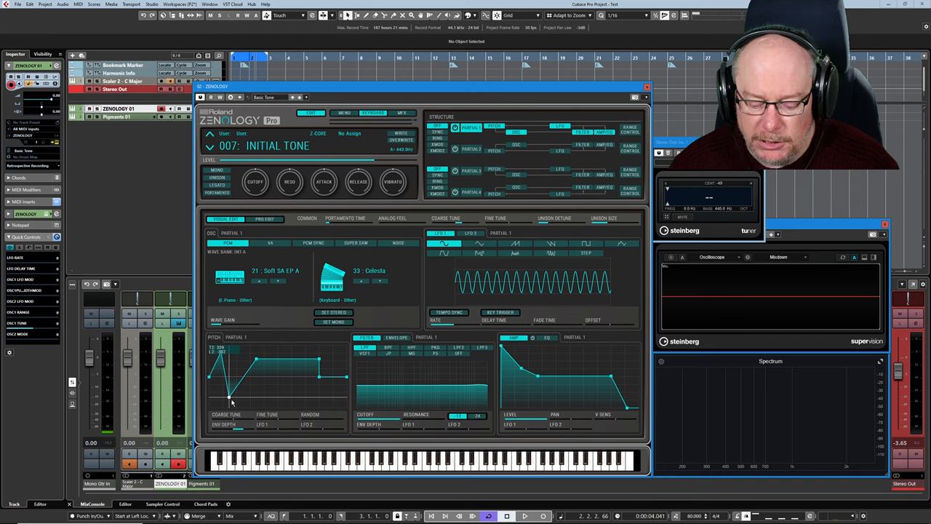
pyautogui.moveTo(229, 393); pyautogui.dragTo(229, 368)
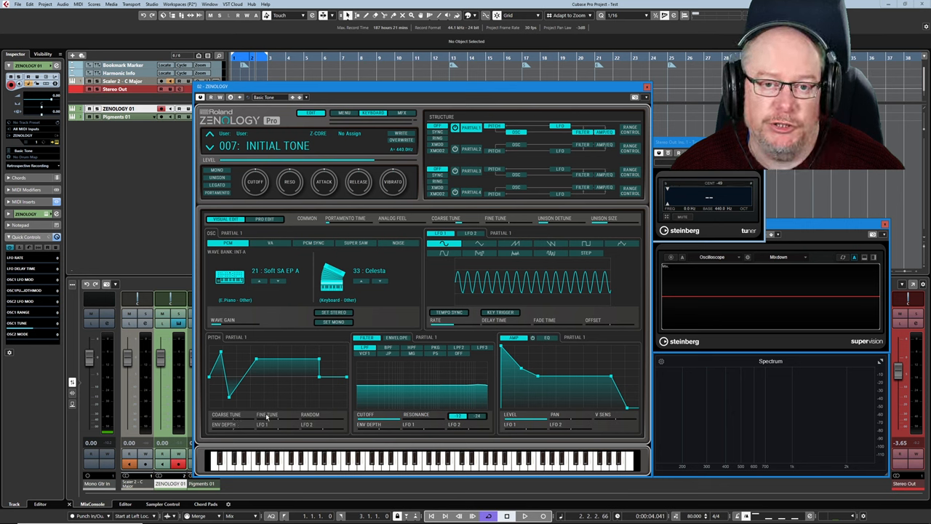
pyautogui.moveTo(191, 404)
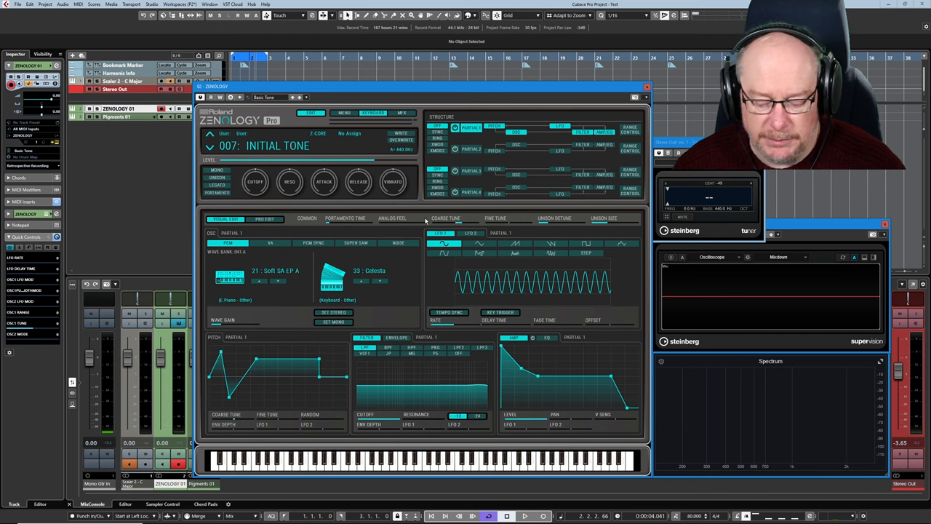
pyautogui.moveTo(234, 423)
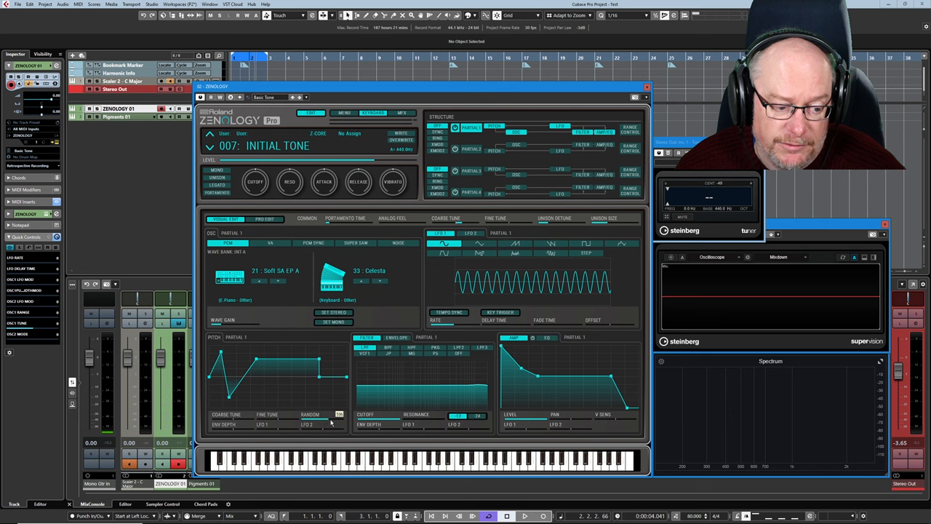
# Drag the Pitch section's Random slider to set Partial 1's random pitch variation
pyautogui.moveTo(247, 362); pyautogui.dragTo(236, 397)
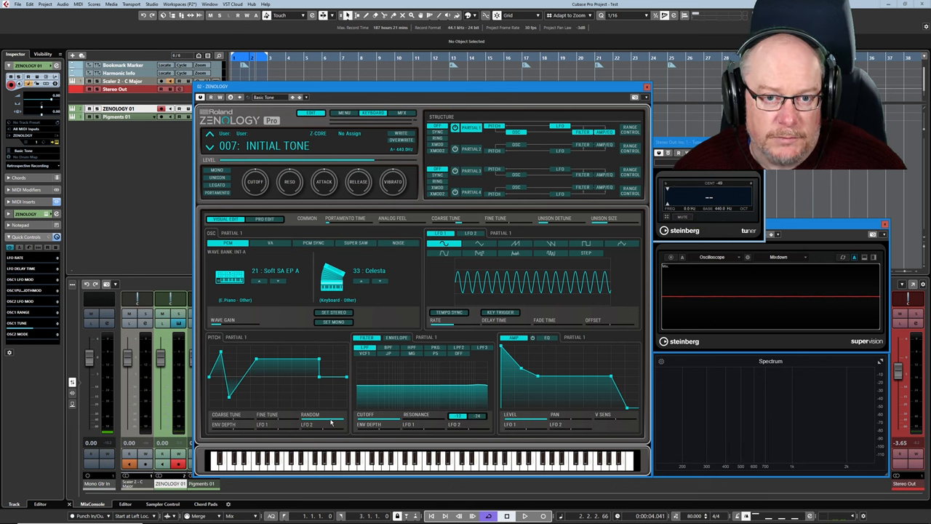
pyautogui.moveTo(289, 463)
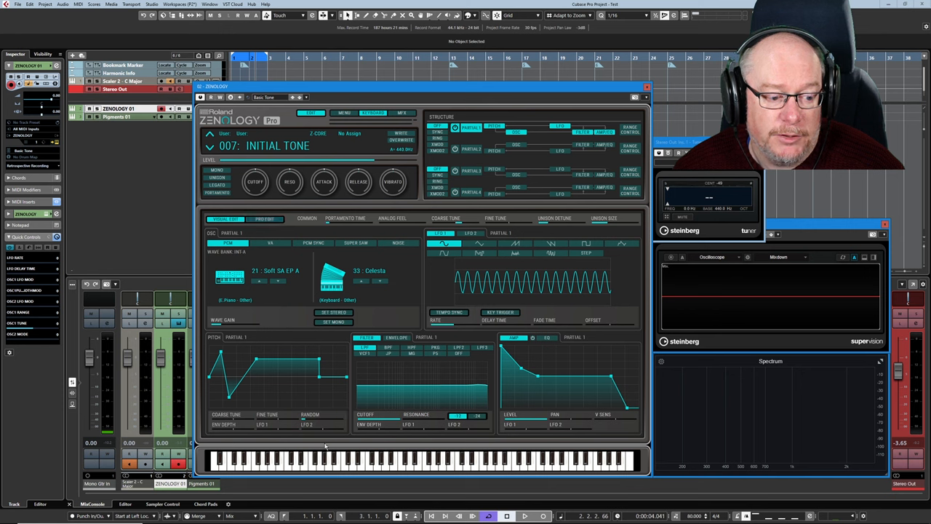
pyautogui.click(264, 218)
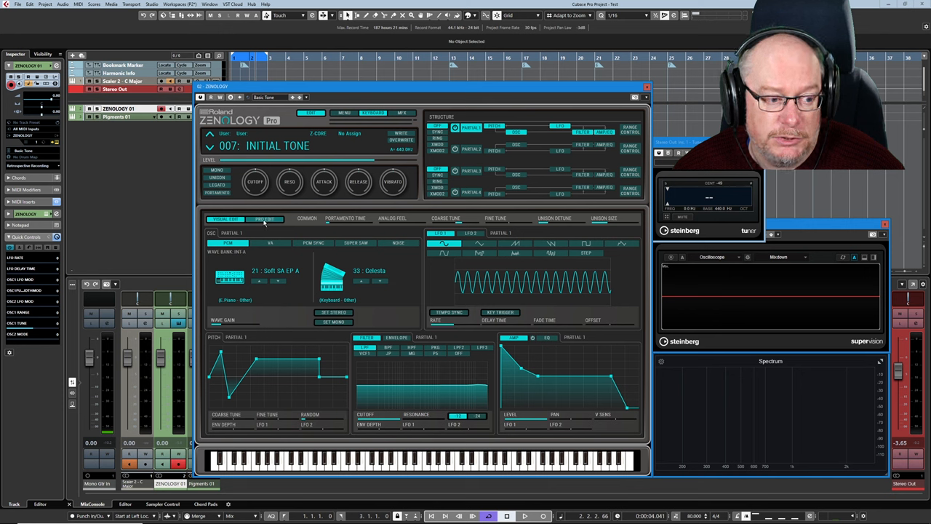
pyautogui.click(265, 219)
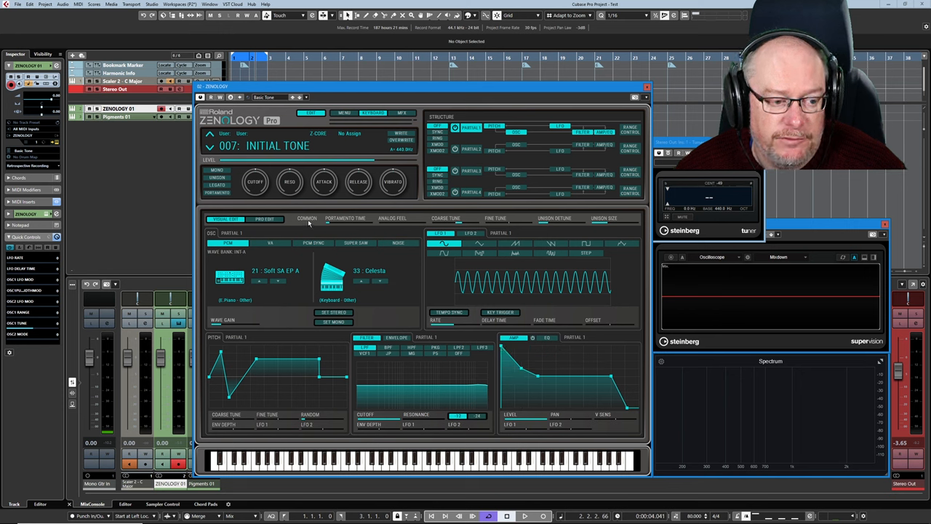
# Switch to Pro Edit, scroll through the Common parameters, then return to Visual Edit
pyautogui.click(264, 219)
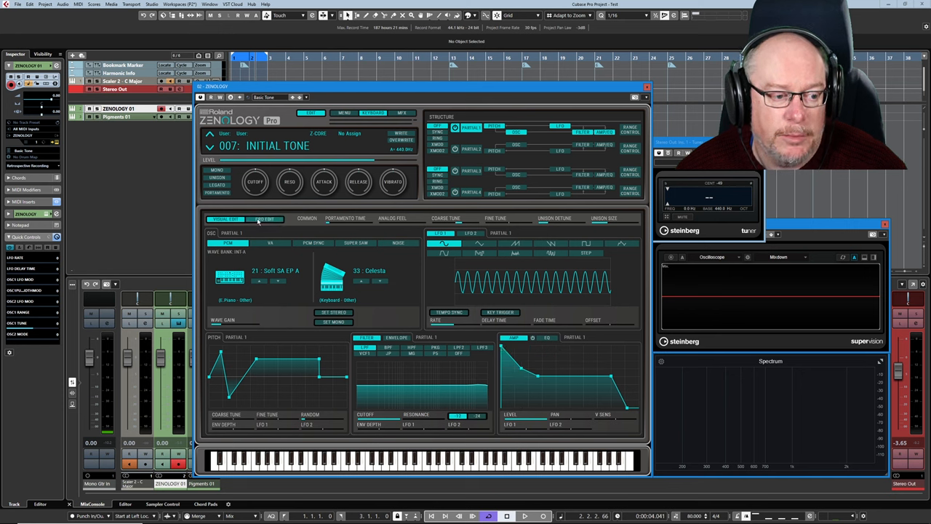
pyautogui.click(263, 219)
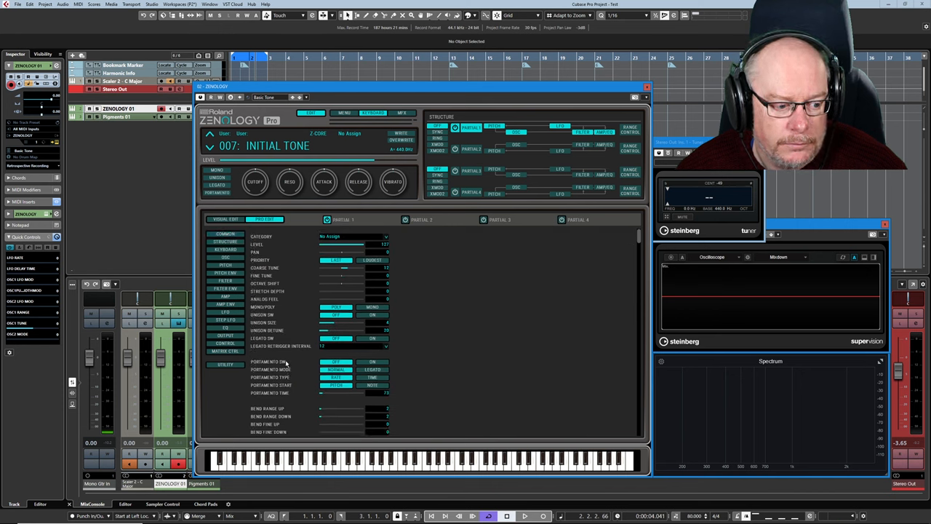
pyautogui.scroll(-3)
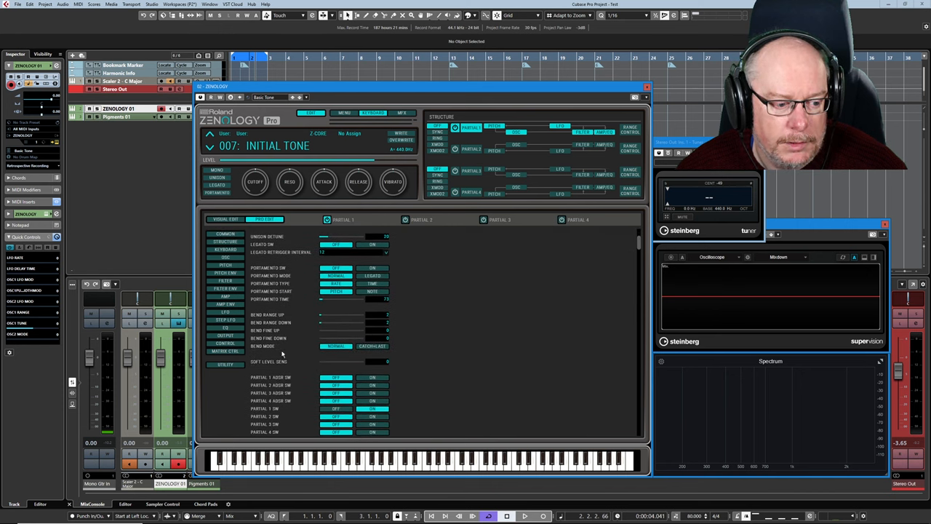
pyautogui.scroll(-3)
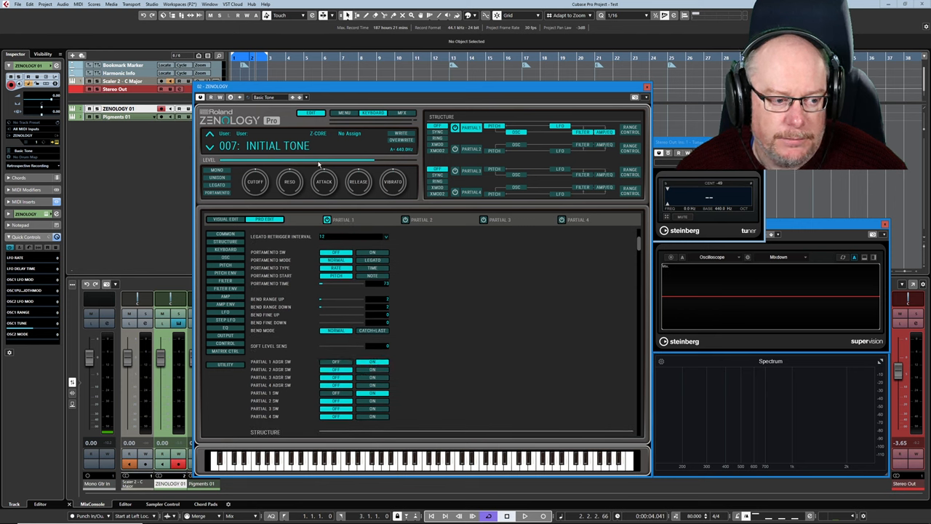
pyautogui.click(224, 219)
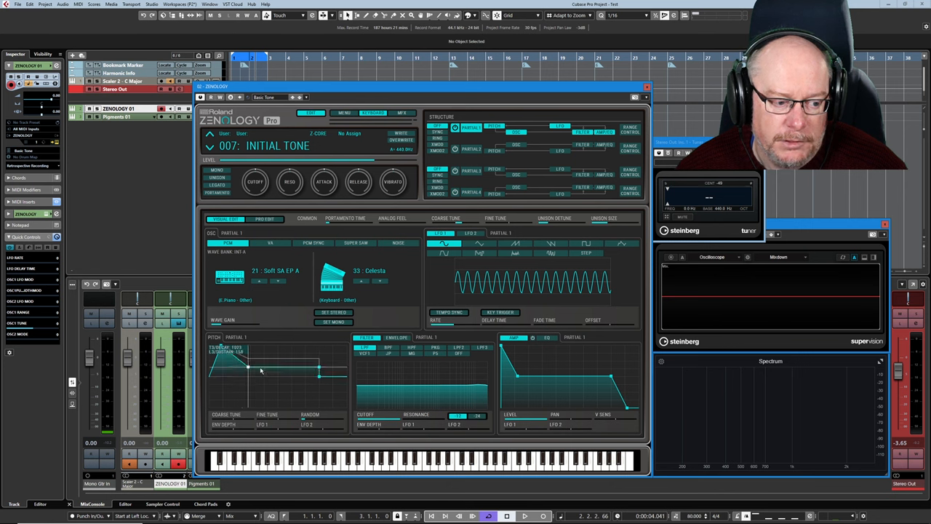
# Drag a Partial 1 pitch envelope breakpoint to form a spike, sharp dip and middle plateau
pyautogui.moveTo(261, 370); pyautogui.dragTo(222, 352)
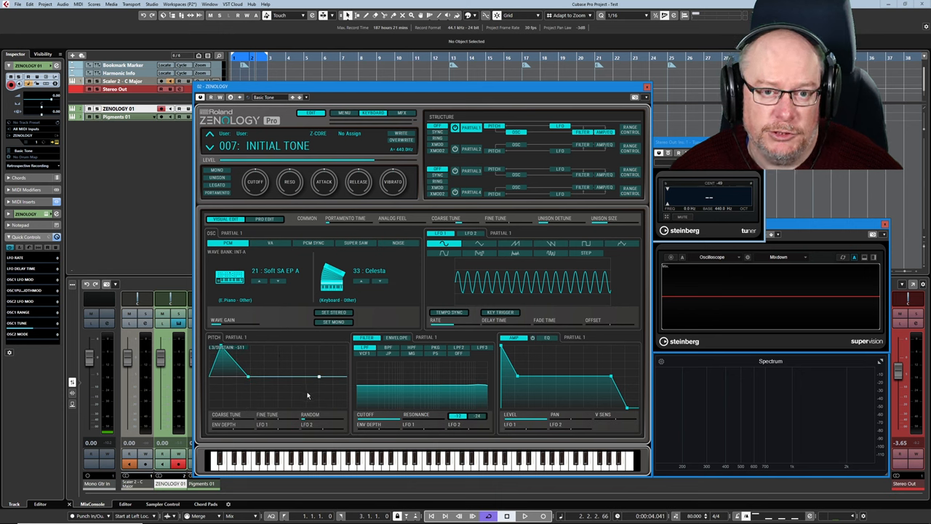
pyautogui.click(264, 219)
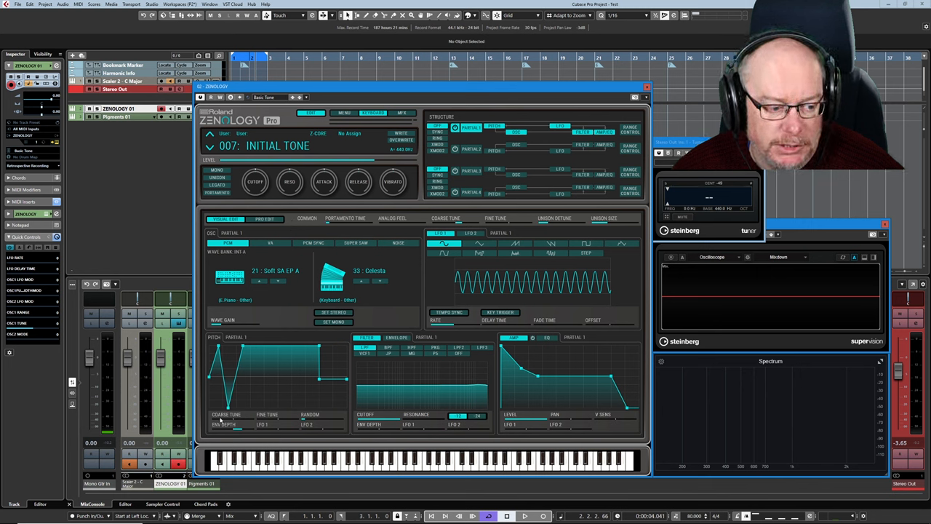
pyautogui.moveTo(204, 389)
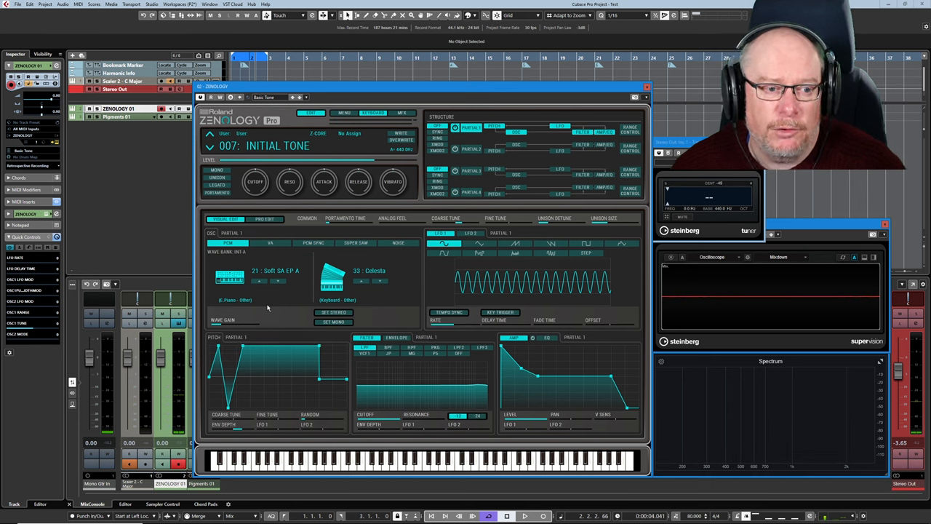
# Switch to Pro Edit to list Partial 1's pitch envelope times 350, 365 and 547
pyautogui.click(264, 218)
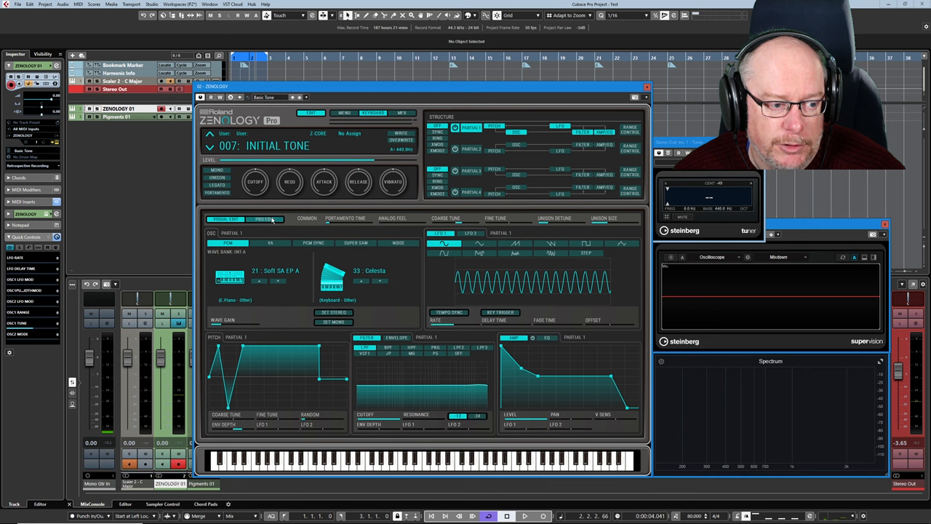
pyautogui.click(264, 219)
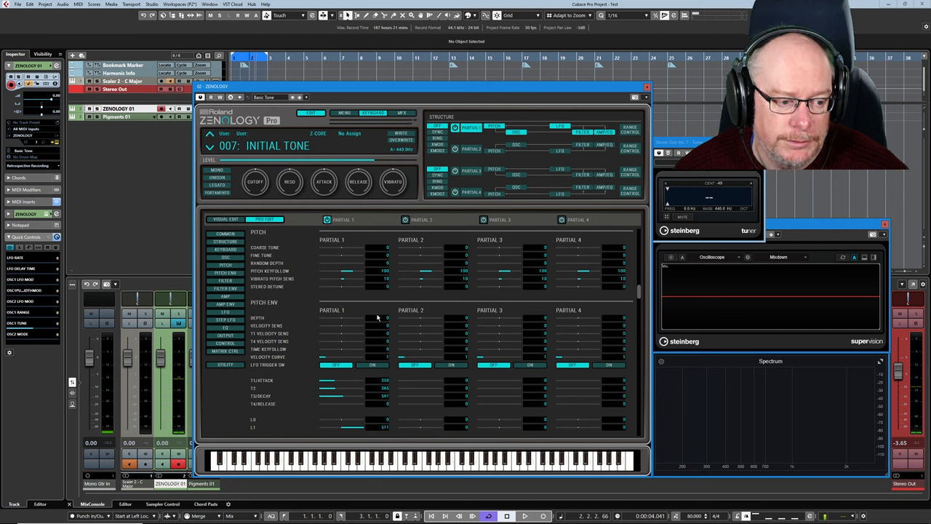
pyautogui.moveTo(357, 280)
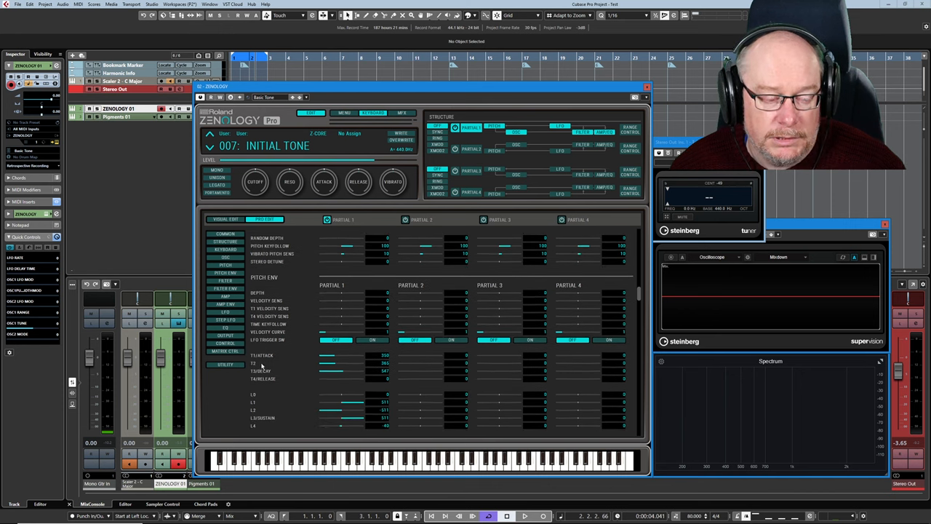
pyautogui.moveTo(350, 296)
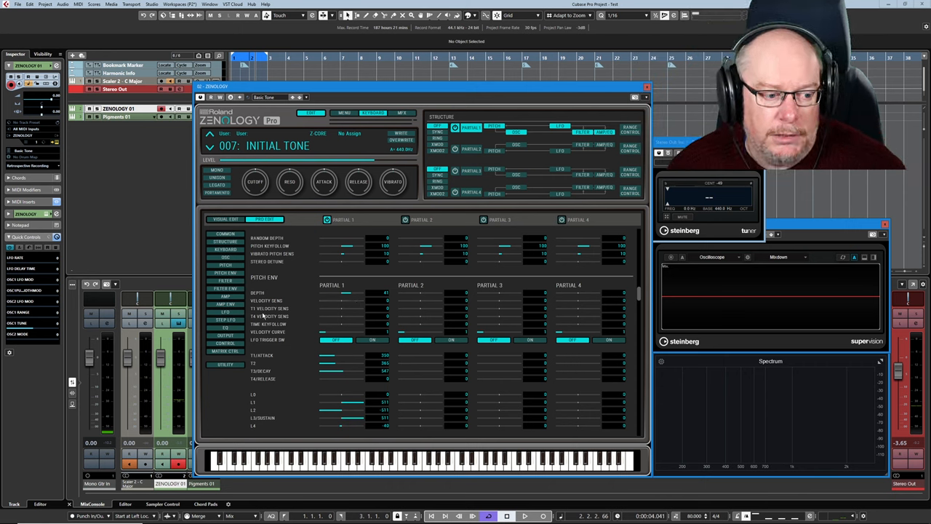
# Switch to Visual Edit and back to the Pro Edit parameter list
pyautogui.click(225, 219)
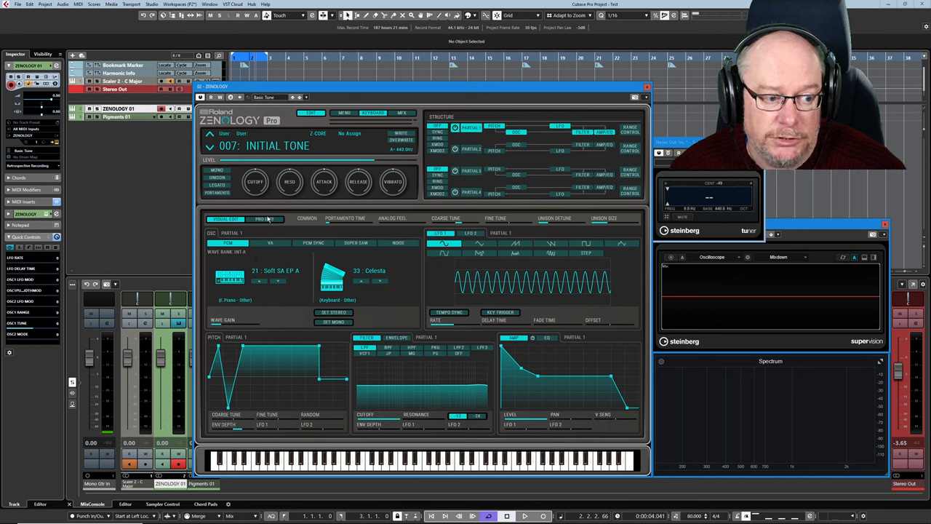
pyautogui.click(264, 219)
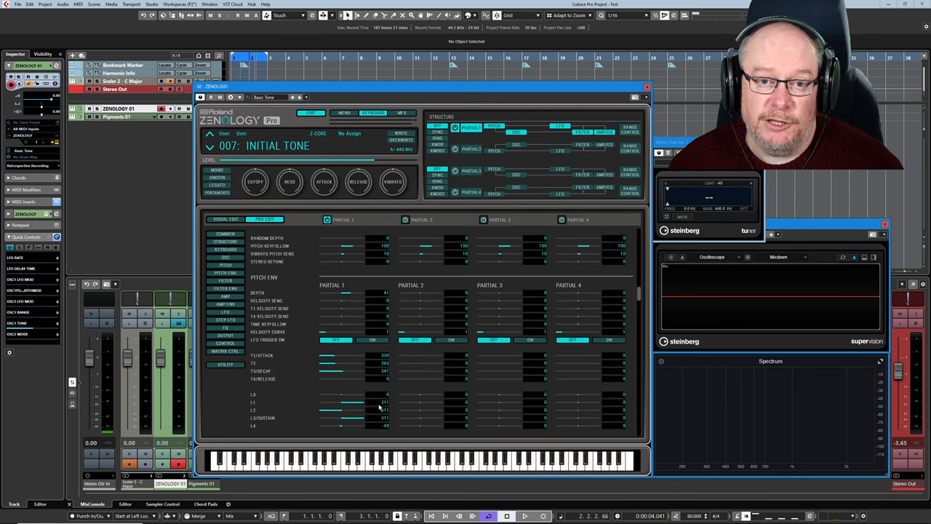
pyautogui.moveTo(403, 386)
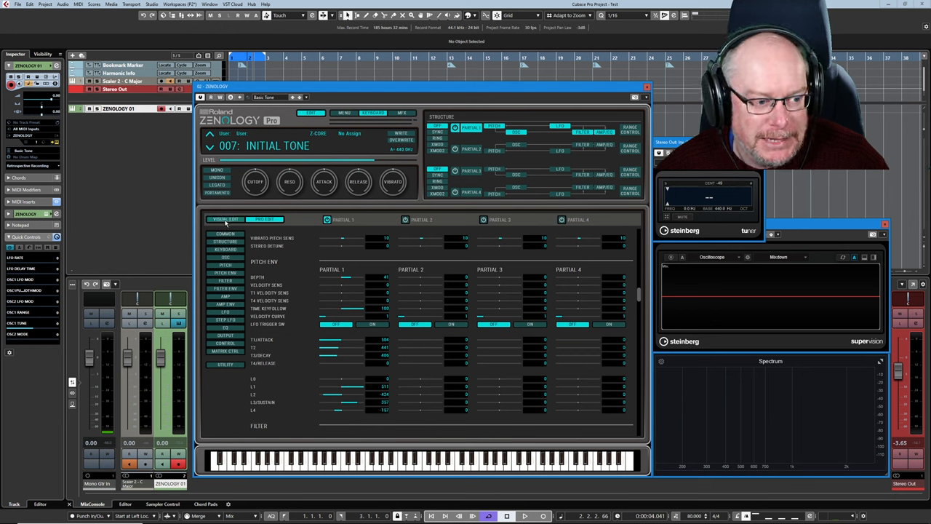
# Show Visual Edit's graphical overview, then return to Pro Edit's numeric pitch envelope list
pyautogui.click(226, 219)
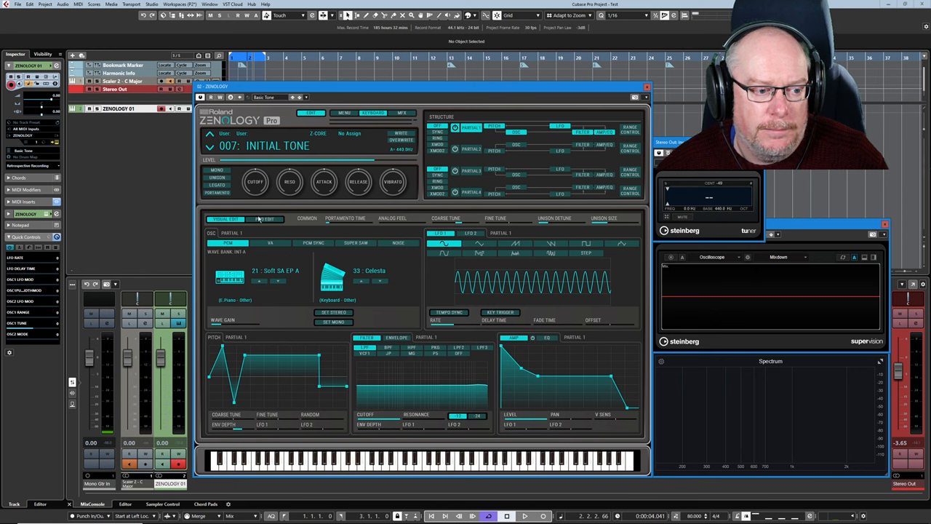
pyautogui.click(264, 219)
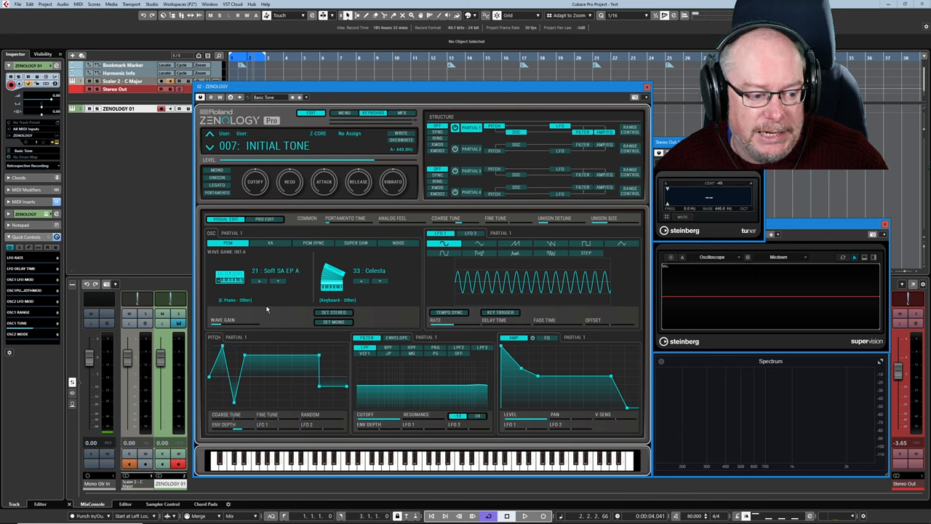
pyautogui.click(264, 219)
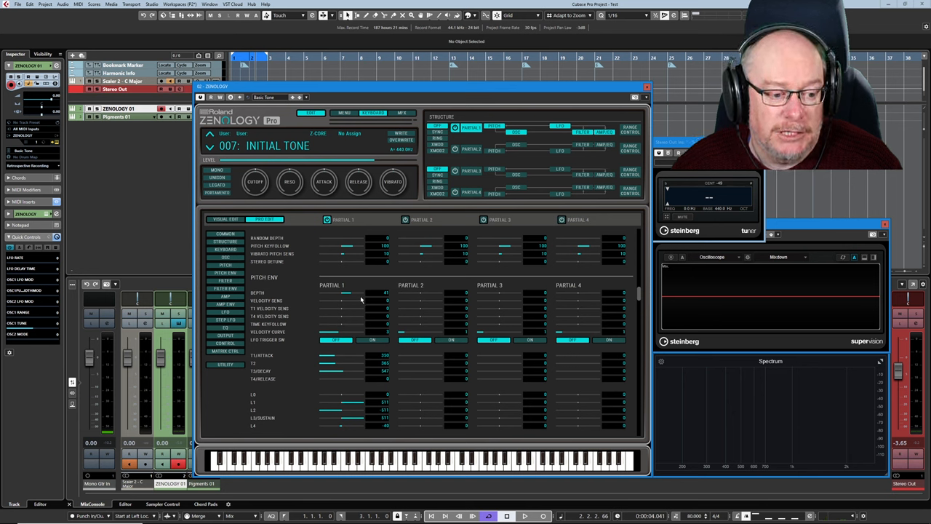
# Drag Partial 1's pitch envelope Depth slider to test it, leaving it at 41
pyautogui.moveTo(346, 299); pyautogui.dragTo(357, 299)
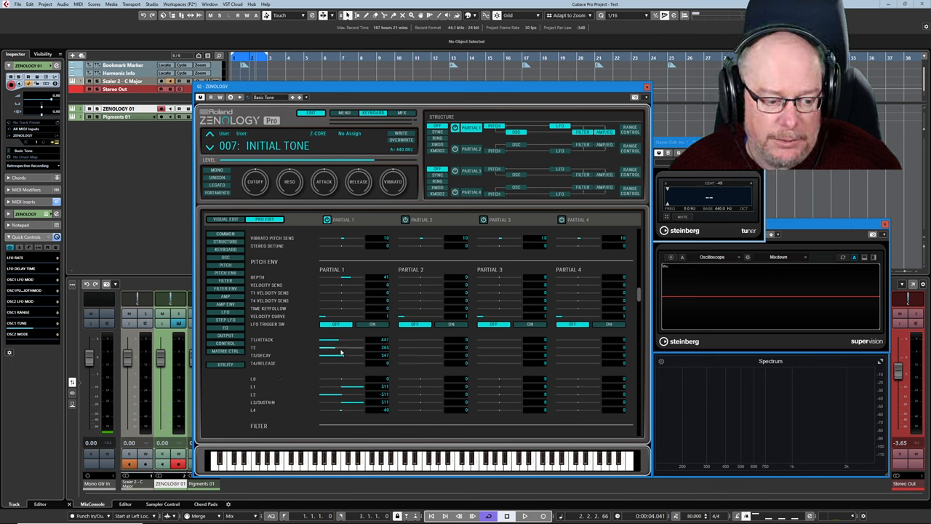
# Lengthen Partial 1's second pitch envelope time to about 457
pyautogui.moveTo(331, 356); pyautogui.dragTo(340, 346)
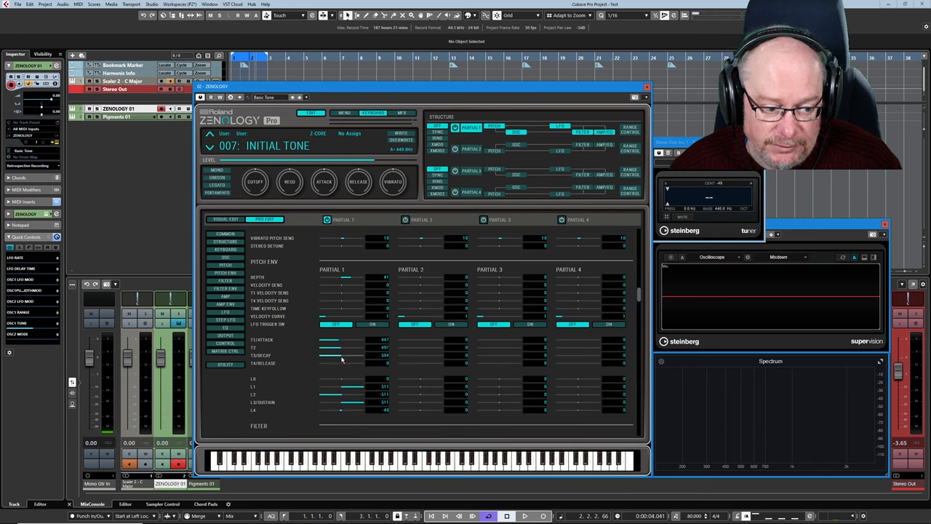